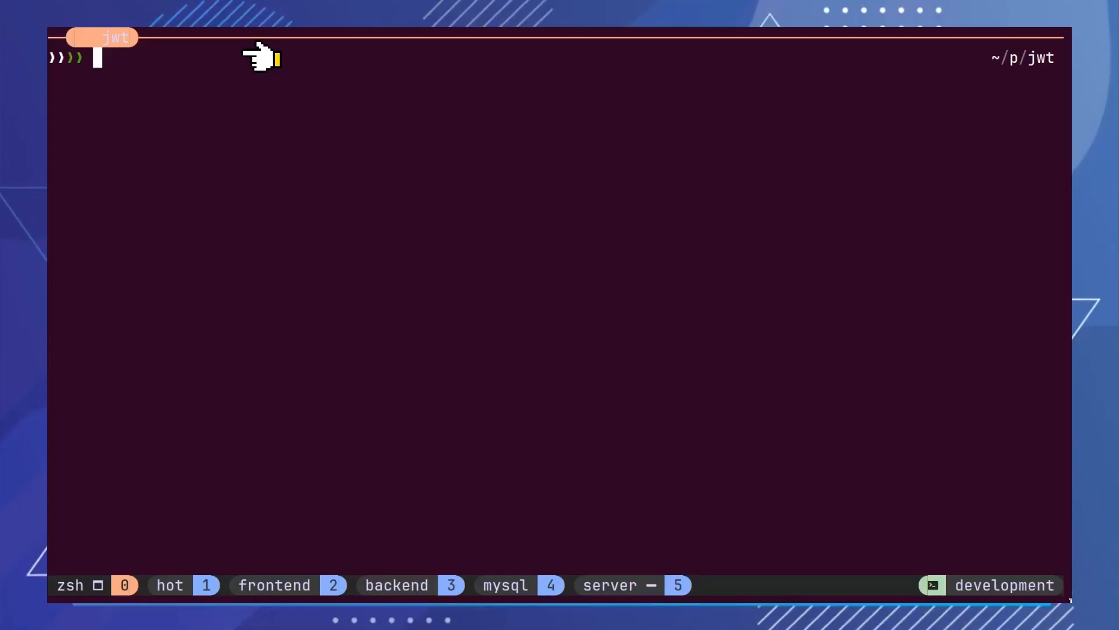
# Step: Enter 'nvim .' at the zsh prompt in the jwt folder
pyautogui.write('nvim .')
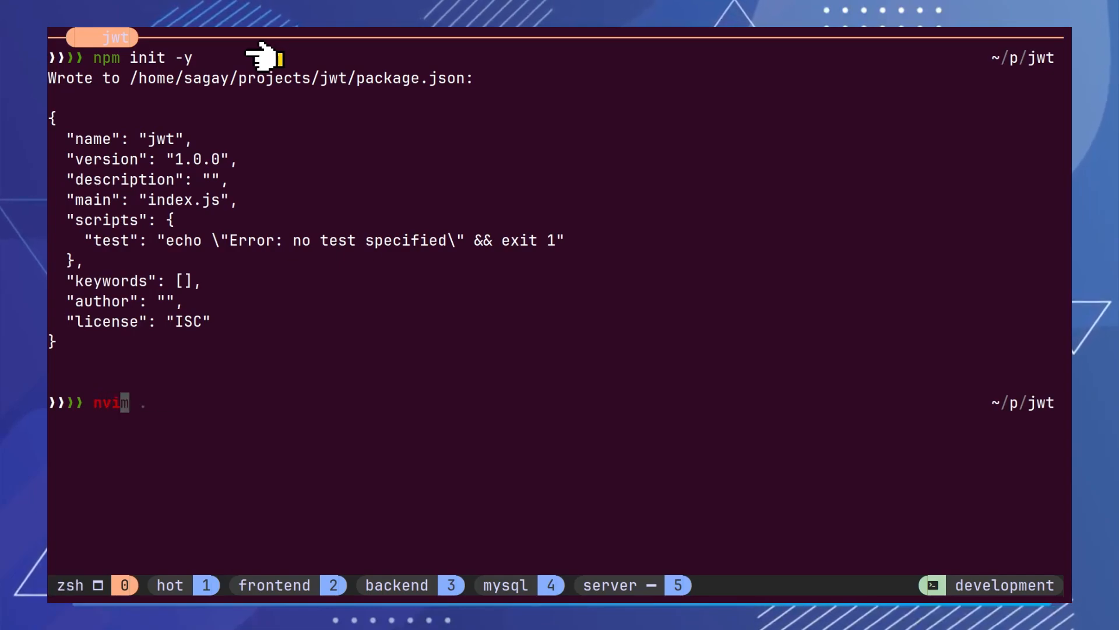
# Step: Launch Neovim and write the base64UrlDecode helper using Buffer.from(str, 'base64url')
pyautogui.press('Enter')
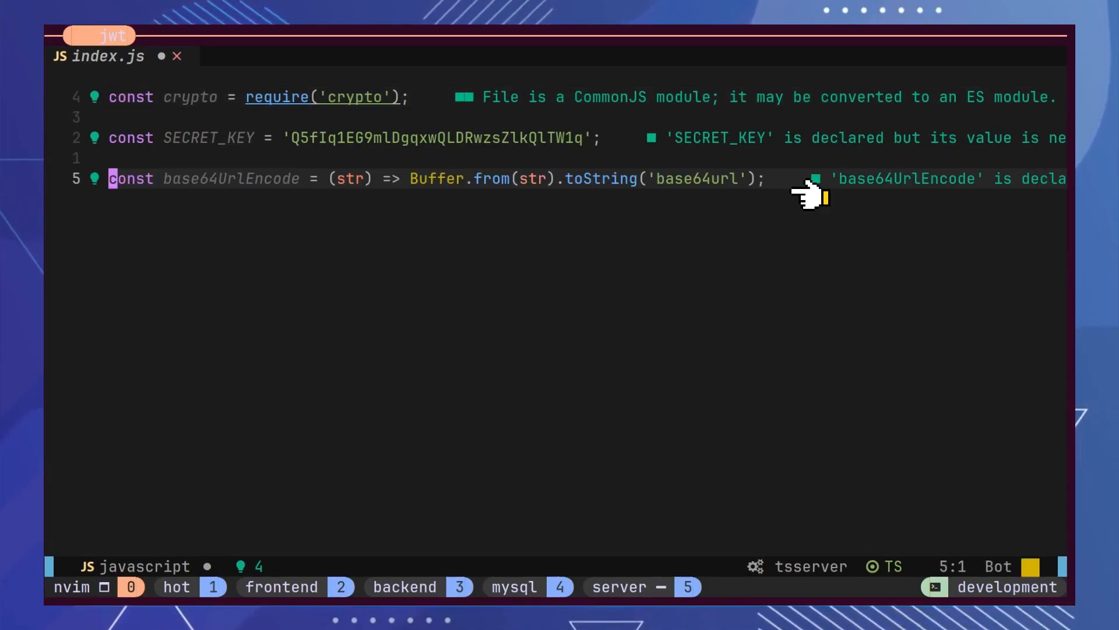
pyautogui.write("const base64UrlDecode = (str) => Buffer.from(str, 'base64url').toString();")
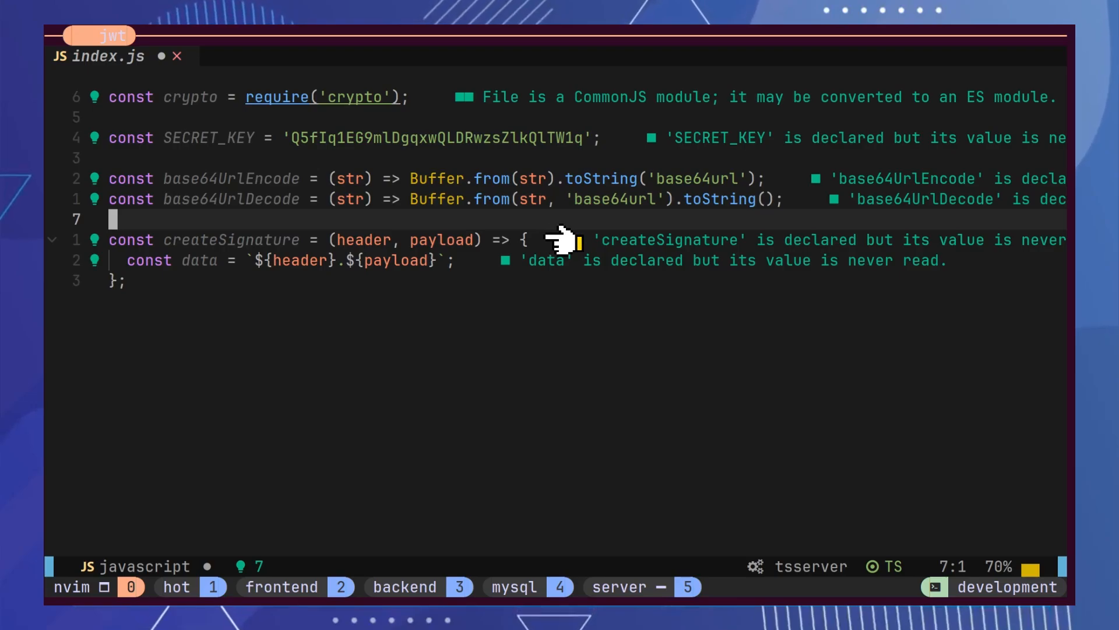
pyautogui.moveTo(560, 239)
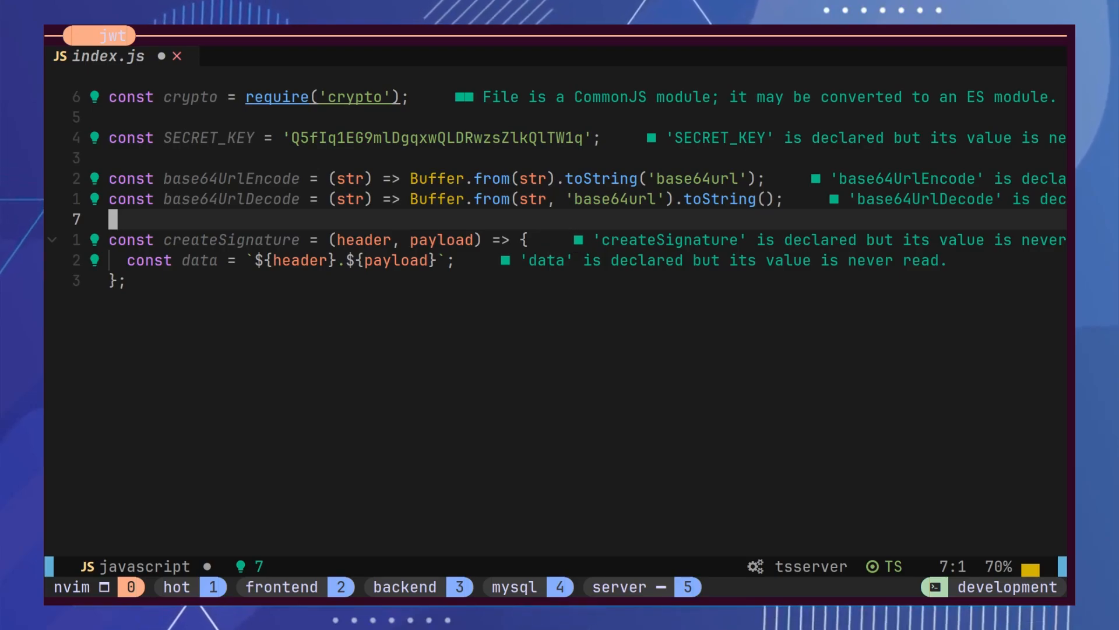
# Step: Return crypto.createHmac('sha256', SECRET_KEY).update(data).digest('base64url') from createSignature
pyautogui.write("return crypto.createHmac('sha256', SECRET_KEY).update(data).digest('base64url');")
pyautogui.write('const payloadEncoded = base64UrlEncode(JSON.stringify(payload));')
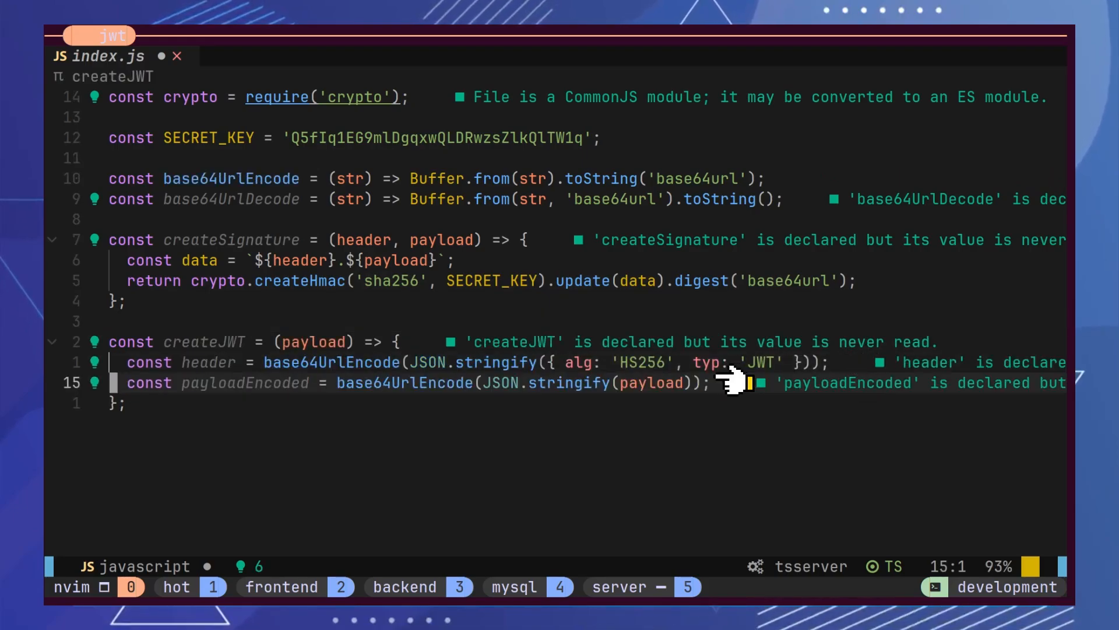
# Step: Compute the signature in createJWT with createSignature(header, payloadEncoded)
pyautogui.write('const signature = createSignature(header, payloadEncoded);')
pyautogui.write('return `${header}.${payloadEncoded}.${signature}`;')
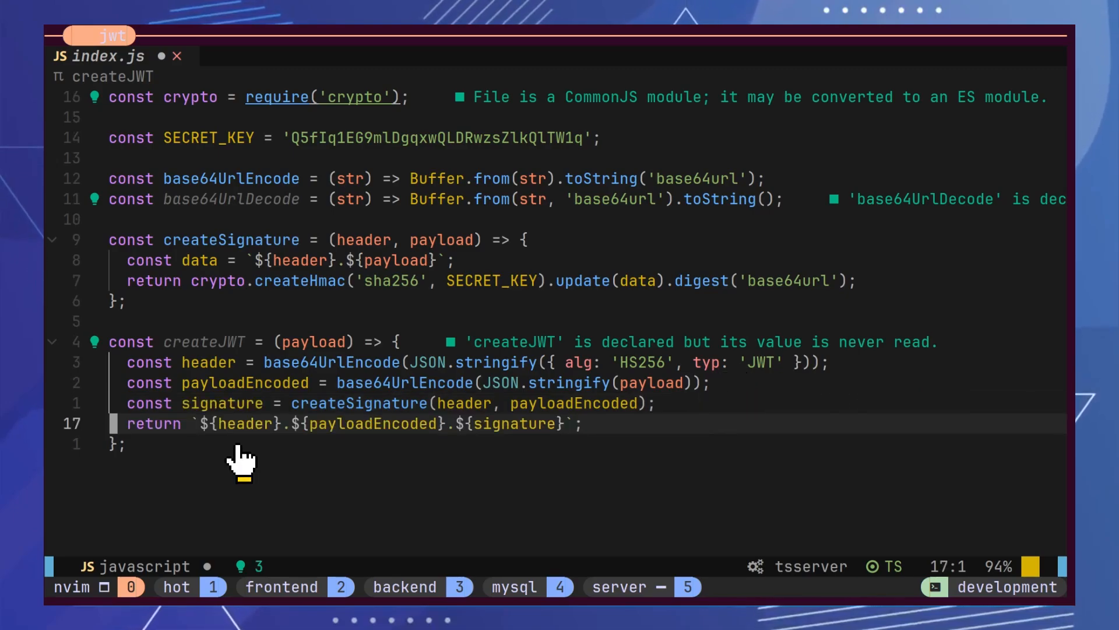
pyautogui.moveTo(390, 457)
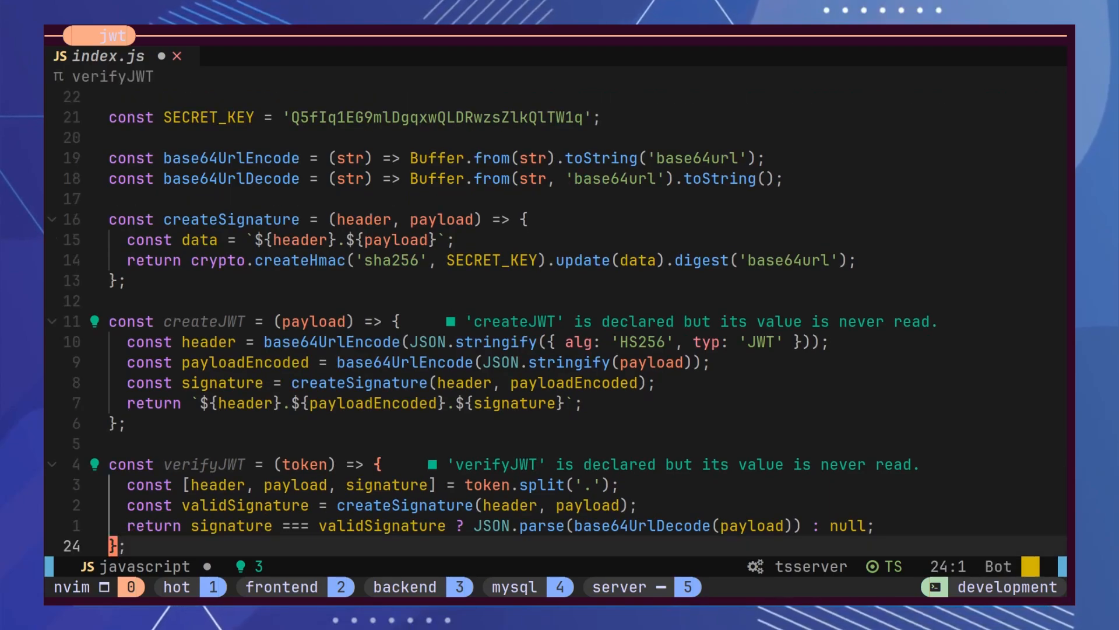
# Step: Scroll down in index.js to continue writing verifyJWT
pyautogui.scroll(-3)
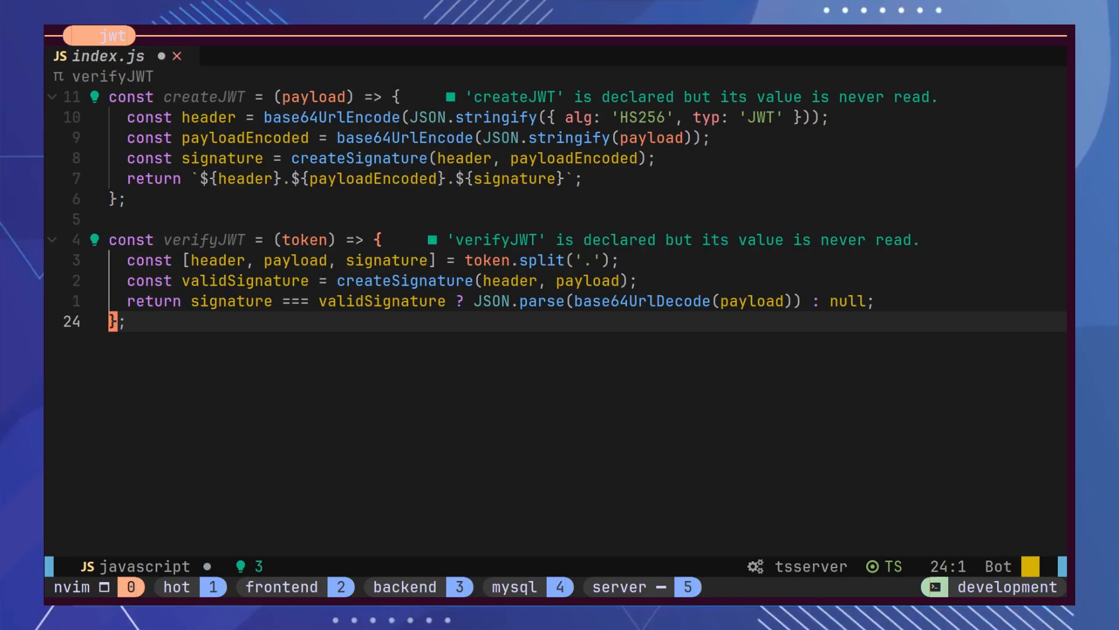
pyautogui.moveTo(660, 278)
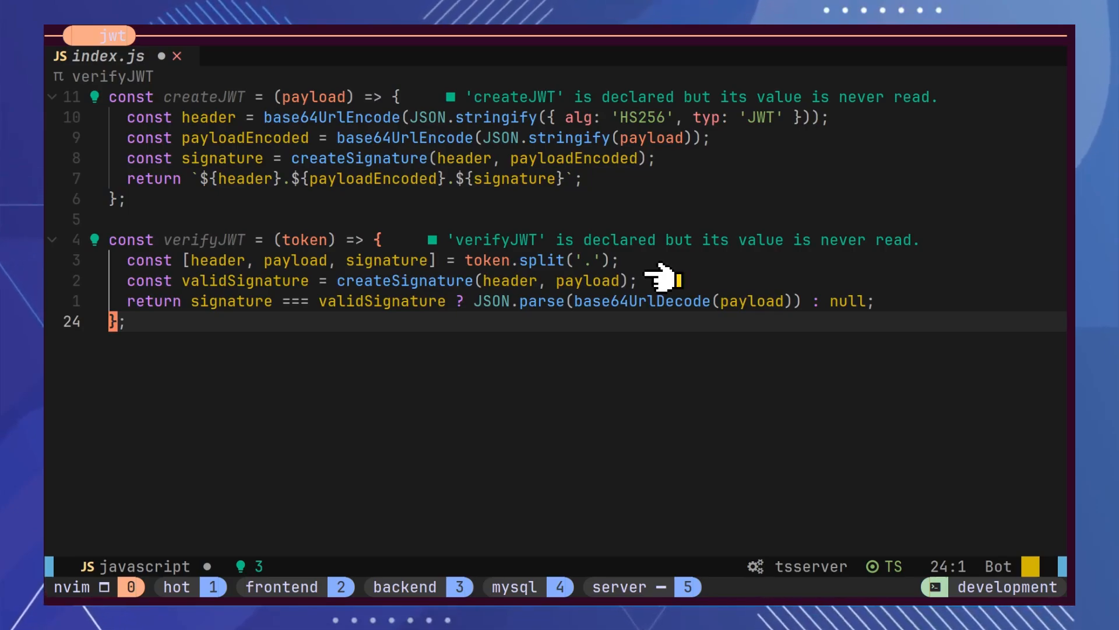
pyautogui.moveTo(304, 325)
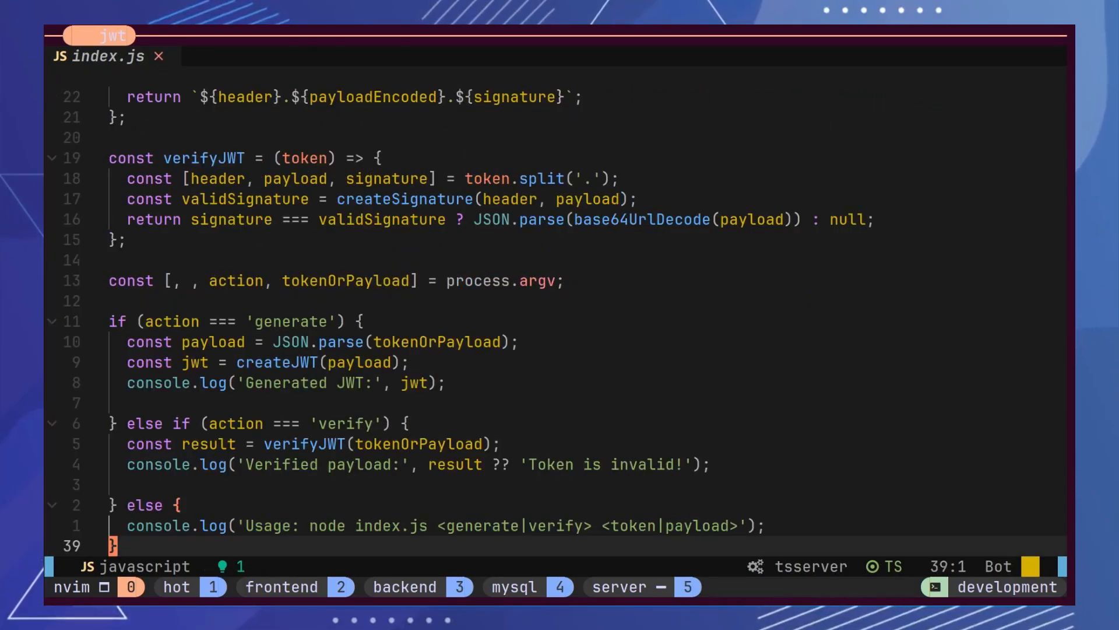
pyautogui.moveTo(770, 404)
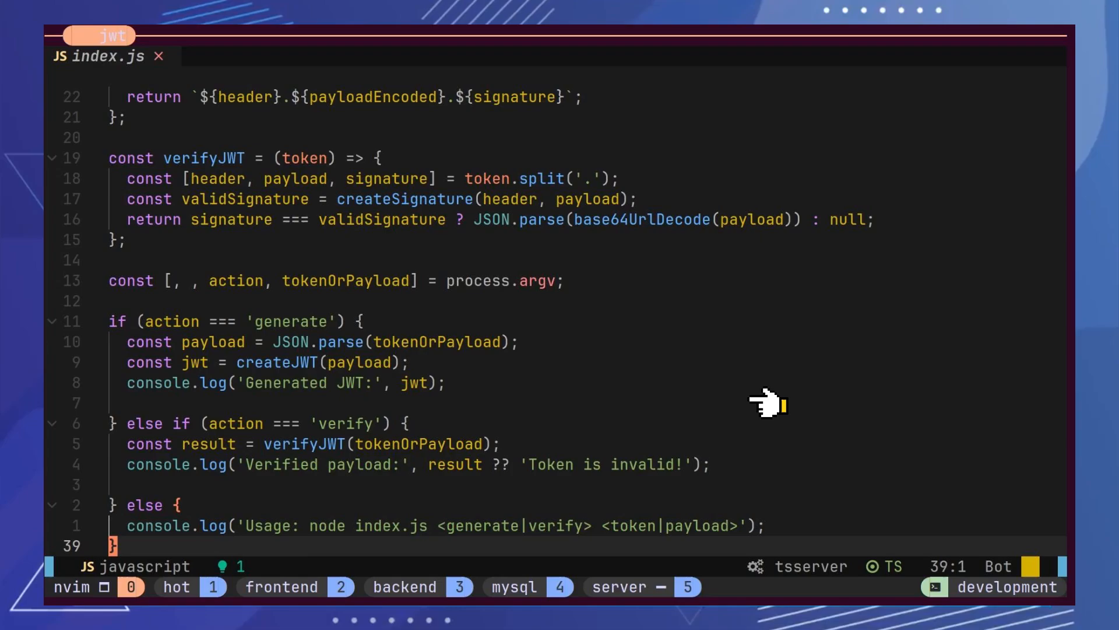
pyautogui.moveTo(774, 404)
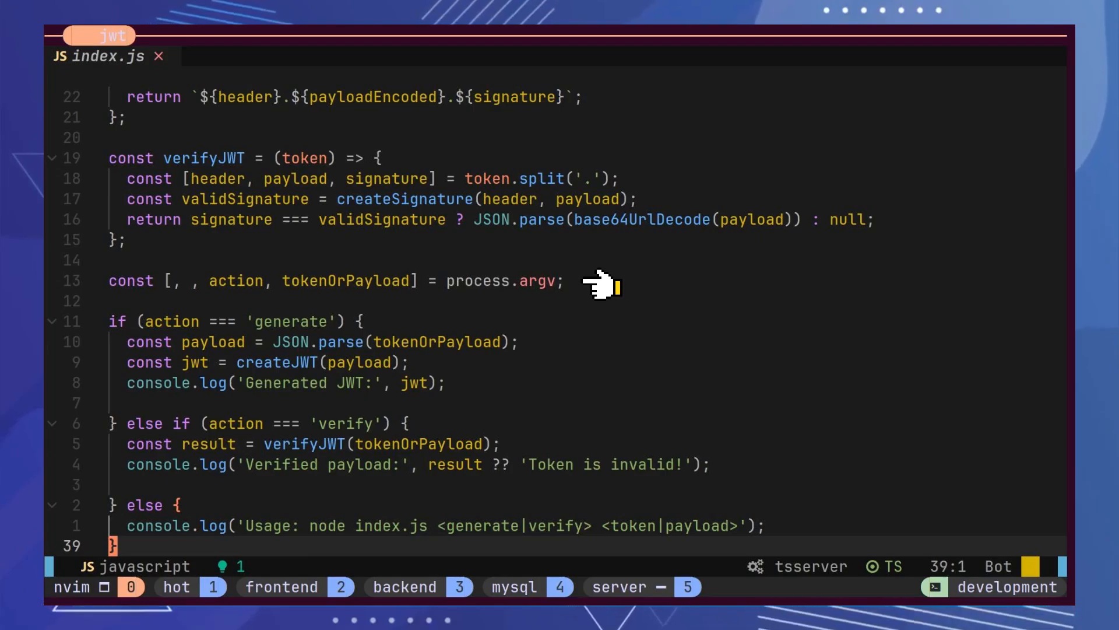
pyautogui.moveTo(599, 285)
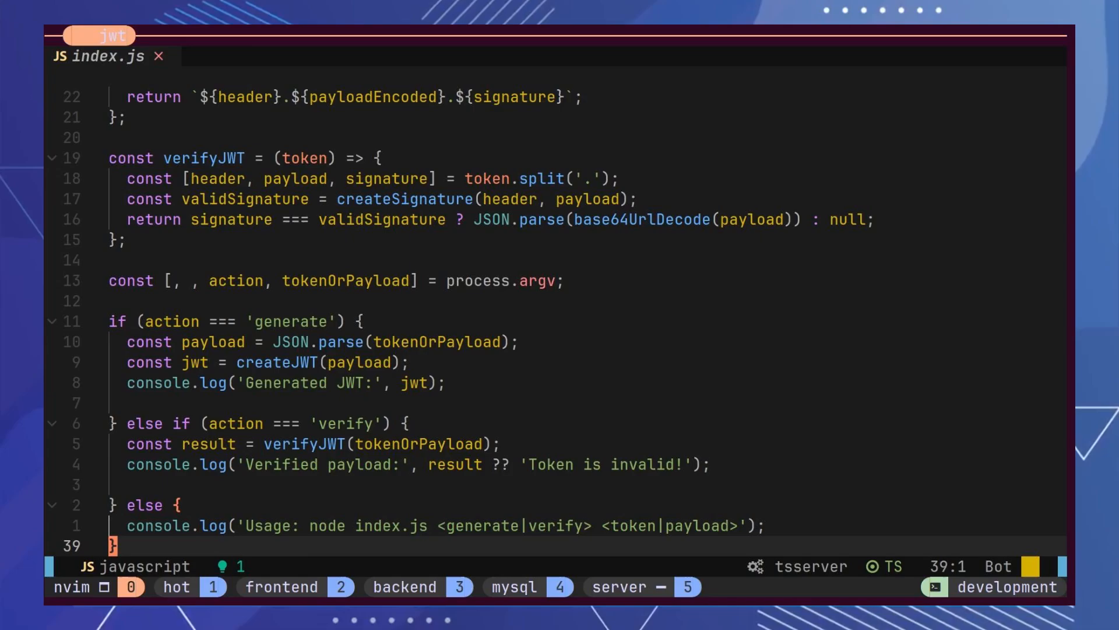
pyautogui.moveTo(400, 332)
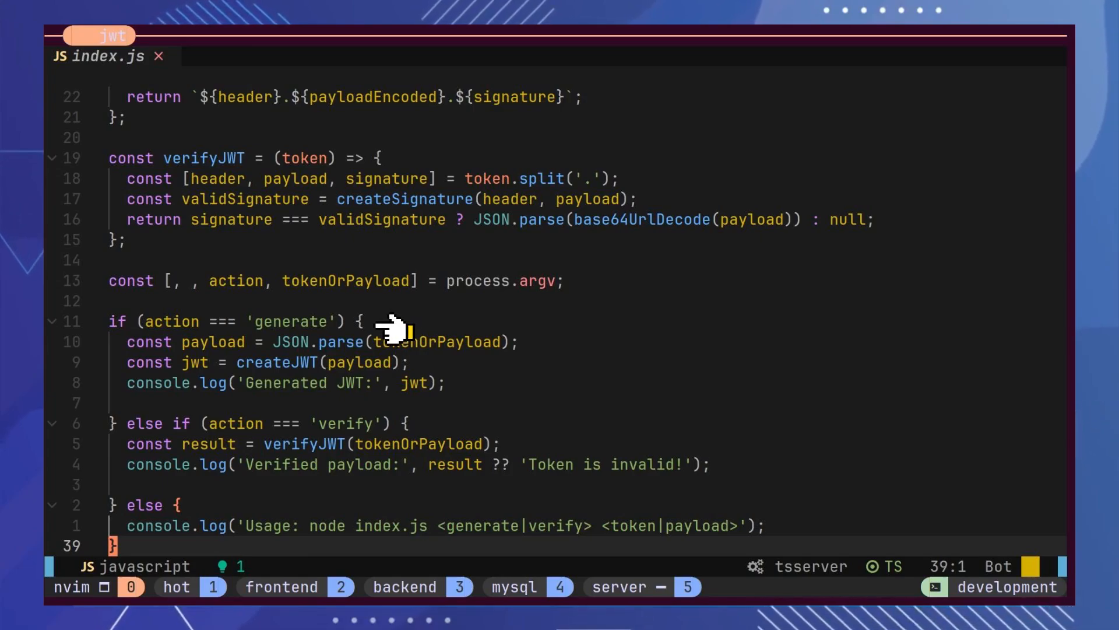
pyautogui.moveTo(443, 366)
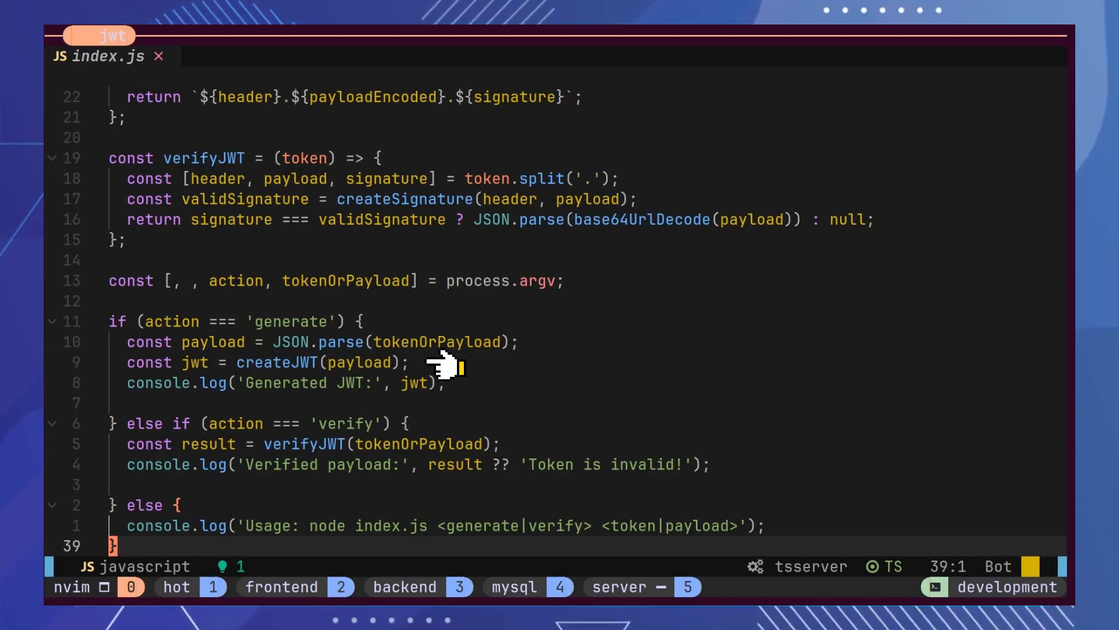
pyautogui.moveTo(439, 367)
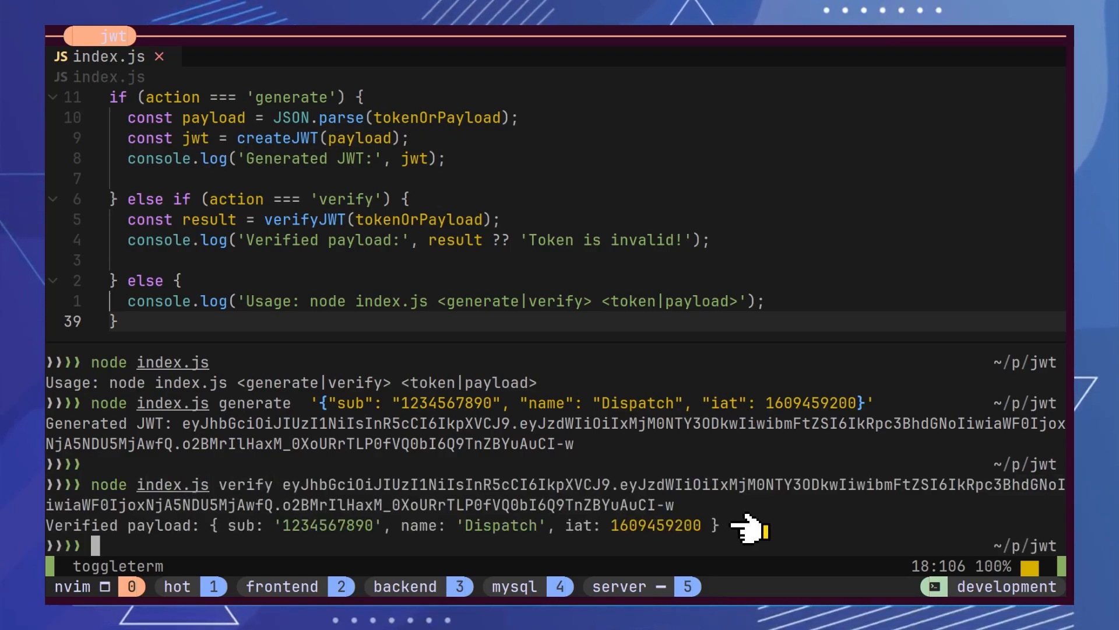
# Step: Run the node index.js verify command with the generated token
pyautogui.press('enter')
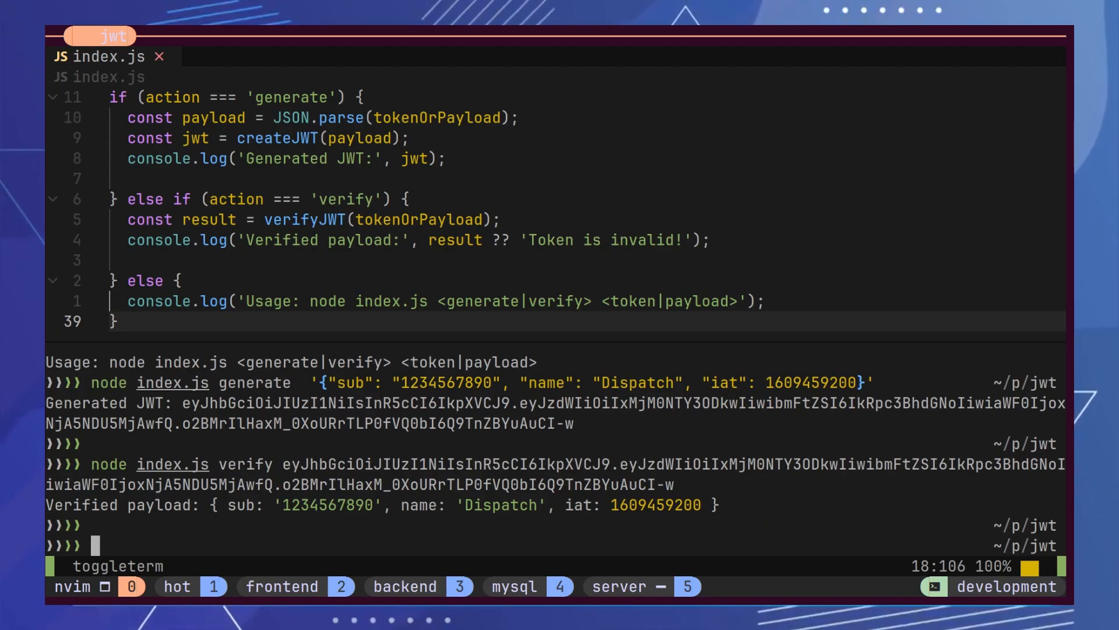